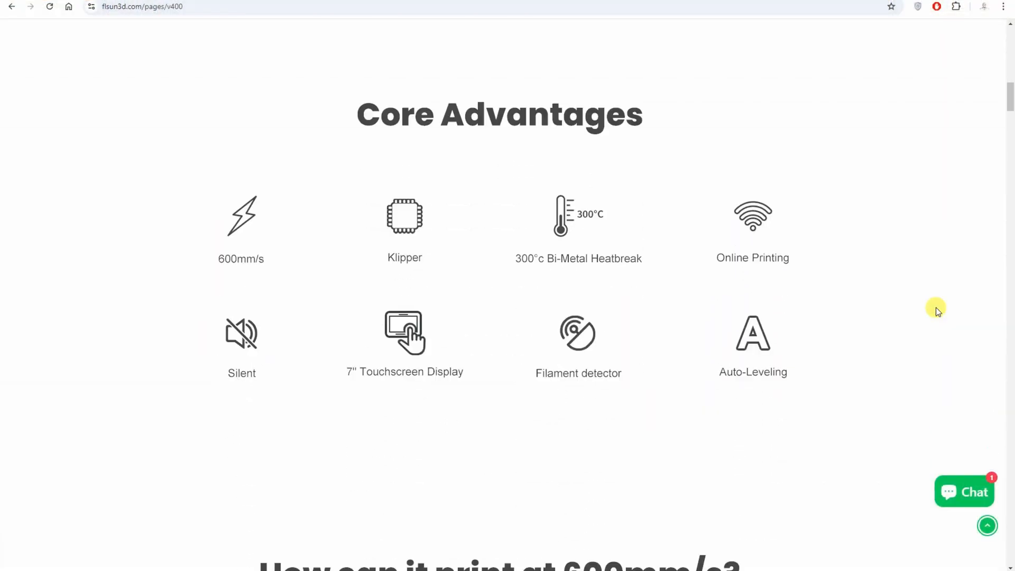
Scroll the FLSUN V400 page from Core Advantages down to the PEI spring-steel Buildplate section
{"action": "scroll", "scroll_direction": "down", "scroll_amount": 3}
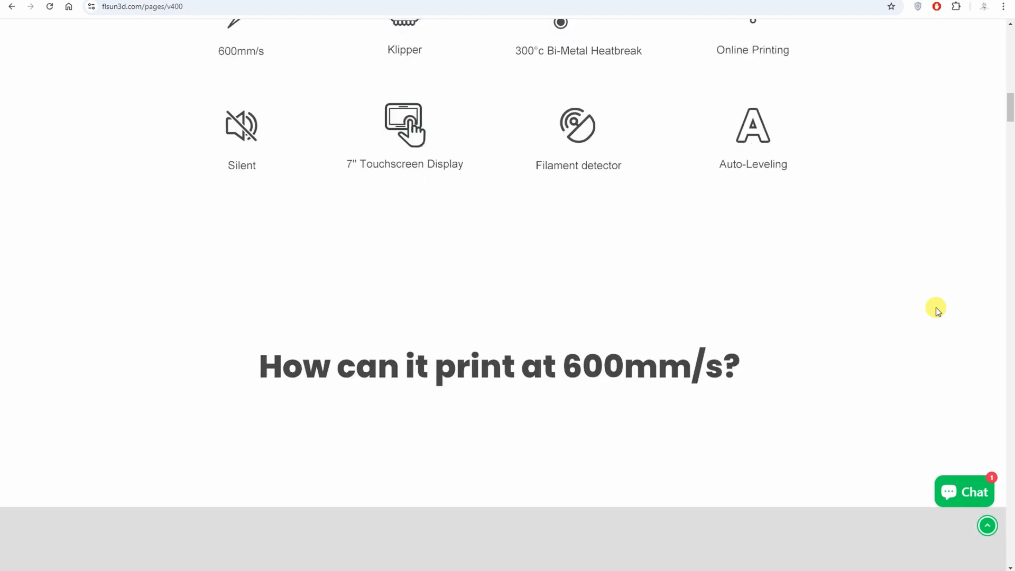
{"action": "scroll", "scroll_direction": "down", "scroll_amount": 3}
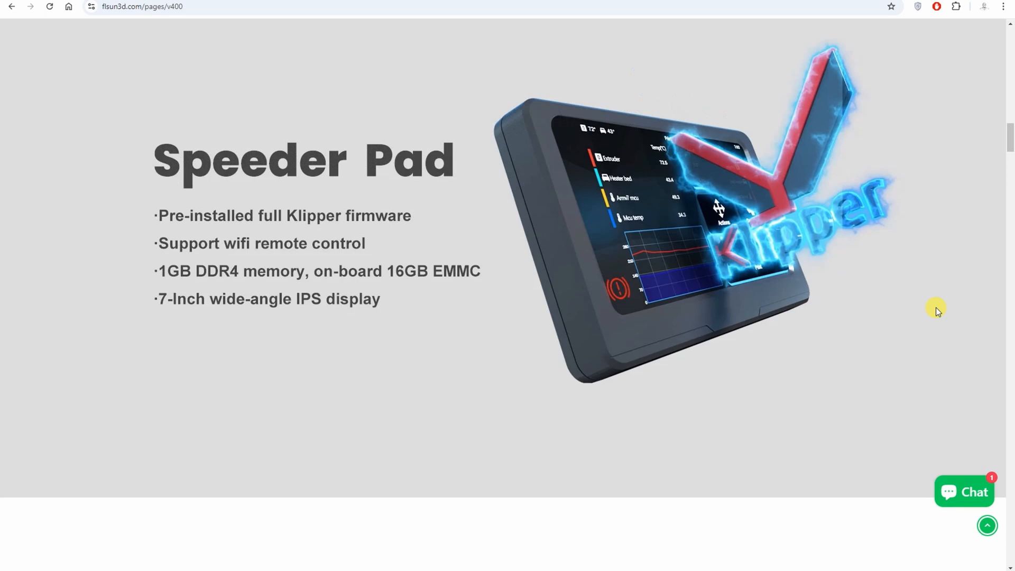
{"action": "scroll", "scroll_direction": "down", "scroll_amount": 3}
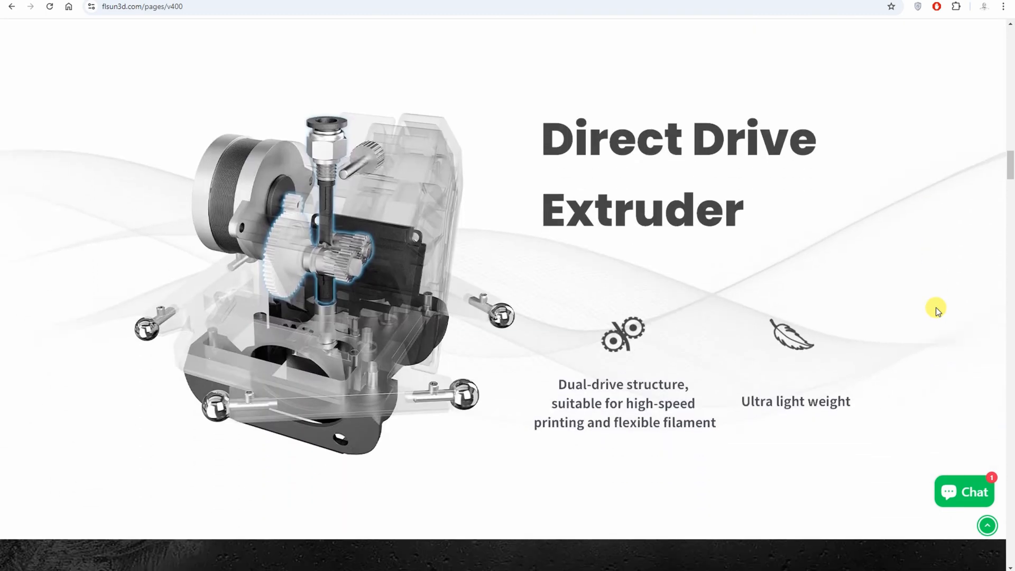
{"action": "scroll", "scroll_direction": "down", "scroll_amount": 3}
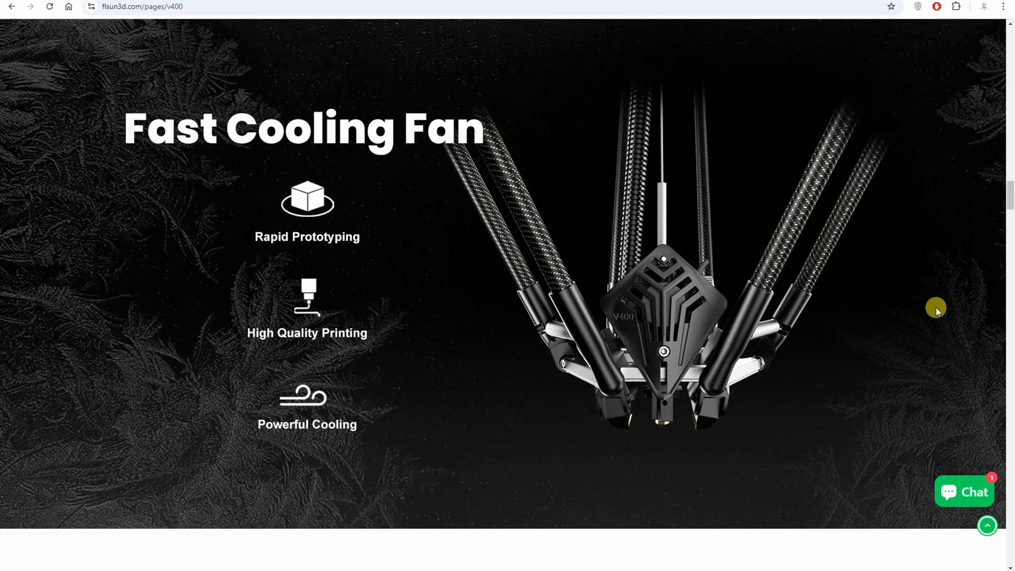
{"action": "scroll", "scroll_direction": "down", "scroll_amount": 3}
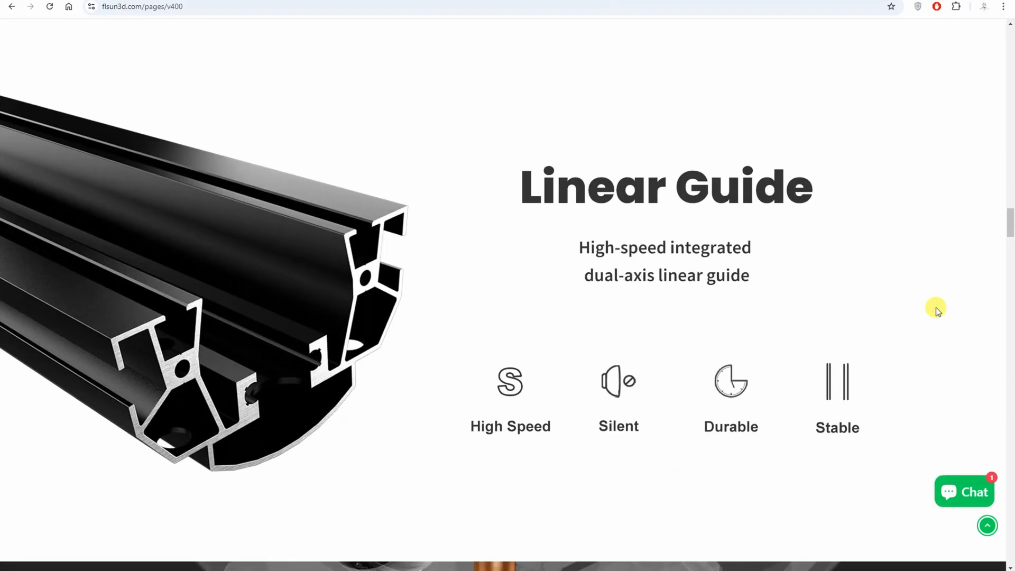
{"action": "scroll", "scroll_direction": "down", "scroll_amount": 3}
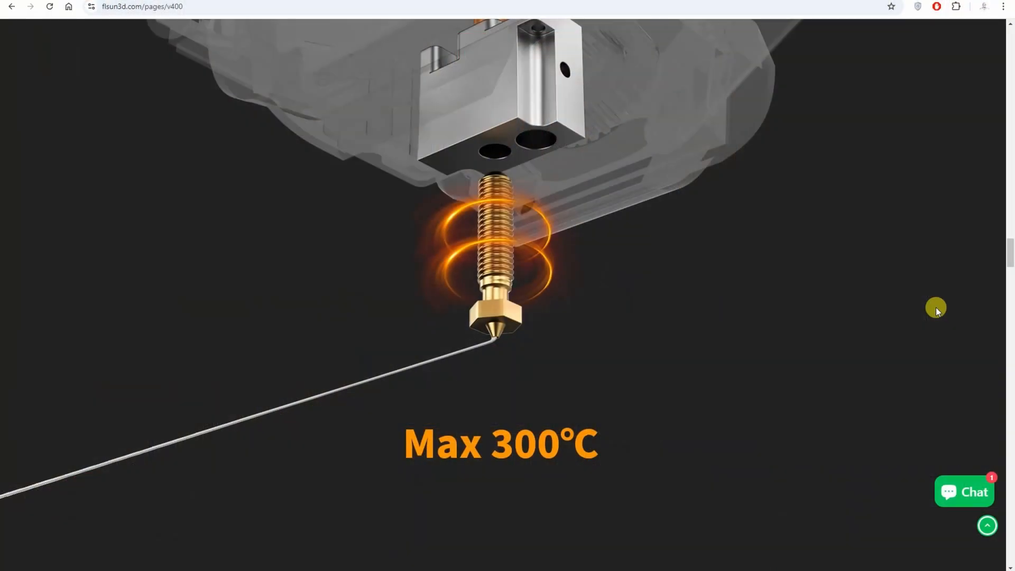
{"action": "scroll", "scroll_direction": "down", "scroll_amount": 3}
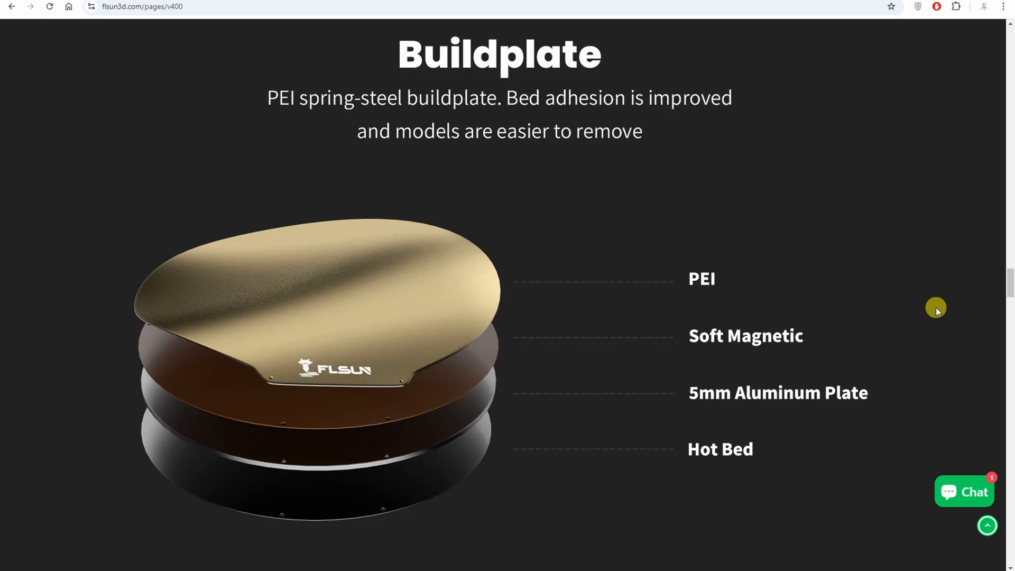
{"action": "scroll", "scroll_direction": "down", "scroll_amount": 3}
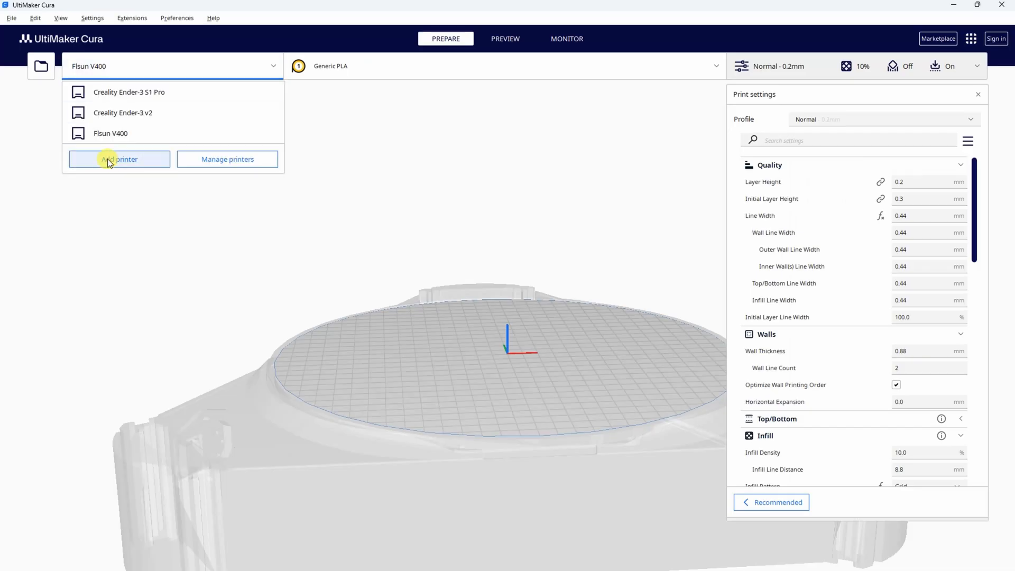
Add the FLSun V400 0.4mm nozzle printer and slice the dice plate
{"action": "left_click", "coordinate": [118, 159]}
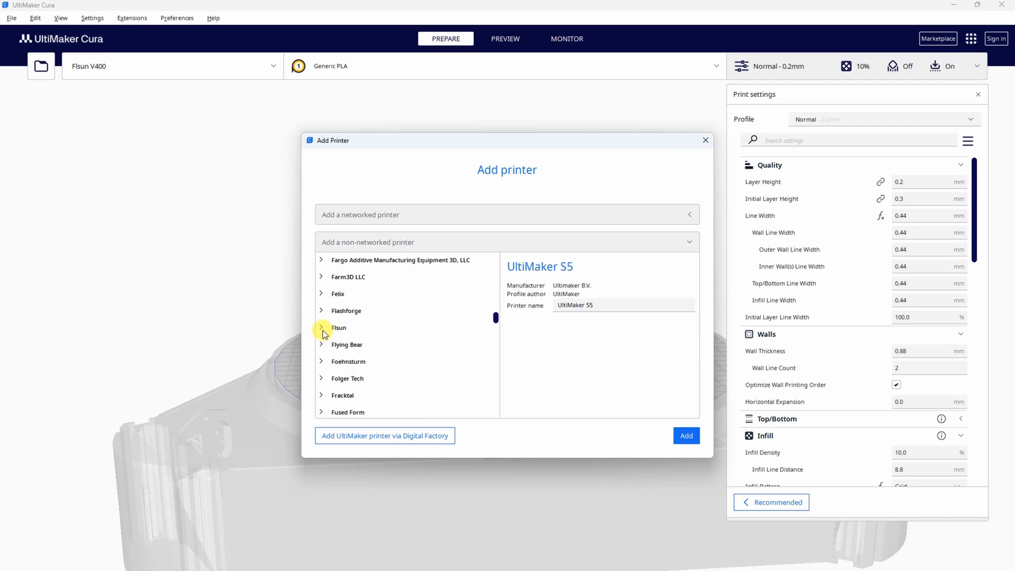
{"action": "left_click", "coordinate": [322, 328]}
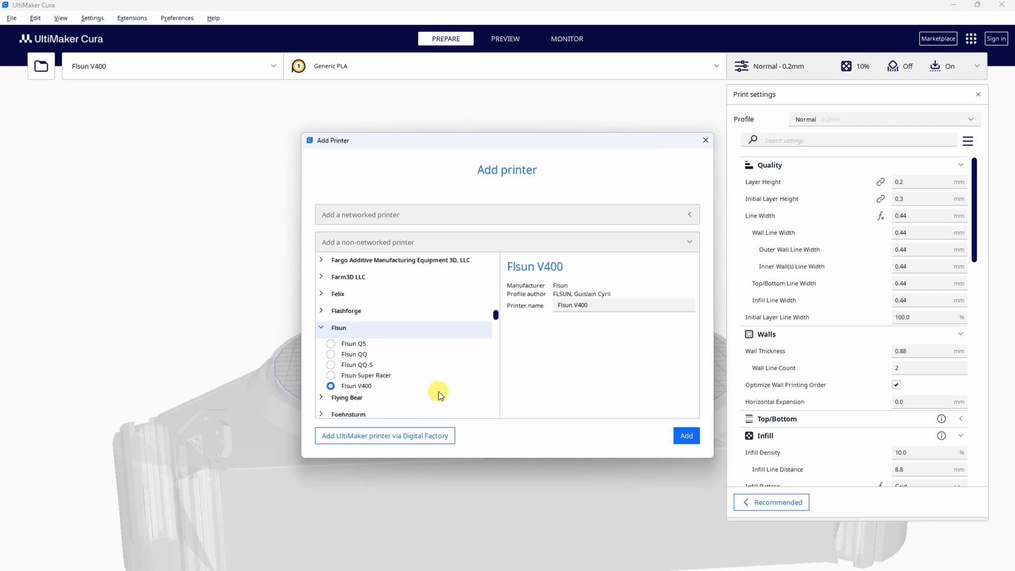
{"action": "left_click", "coordinate": [686, 435]}
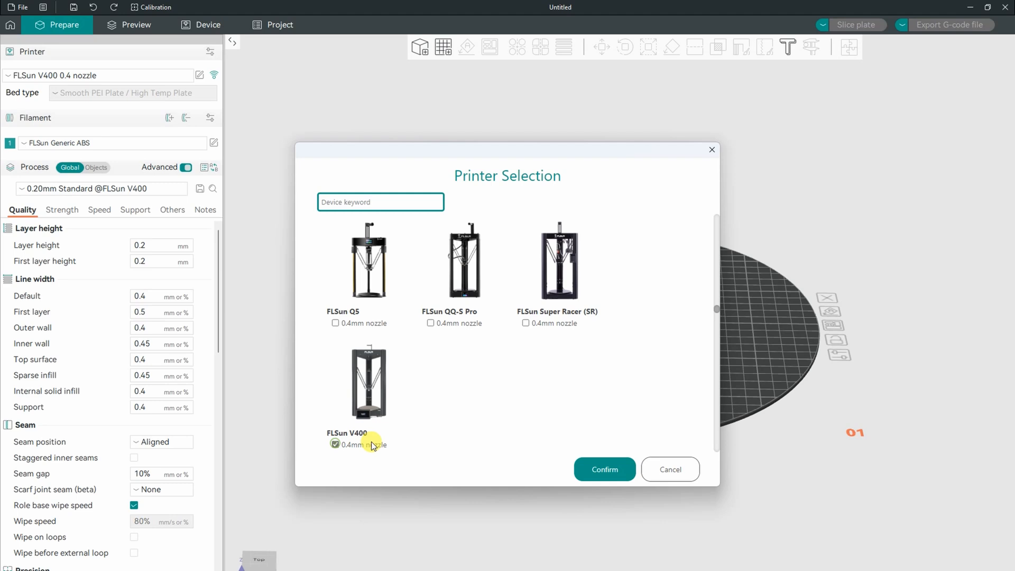
{"action": "left_click", "coordinate": [603, 469]}
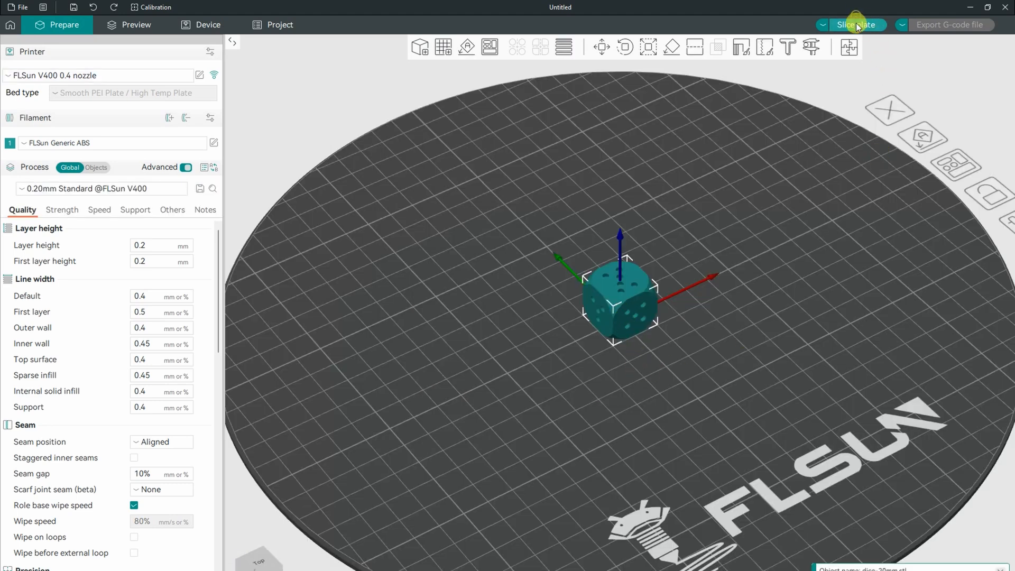
{"action": "left_click", "coordinate": [854, 25]}
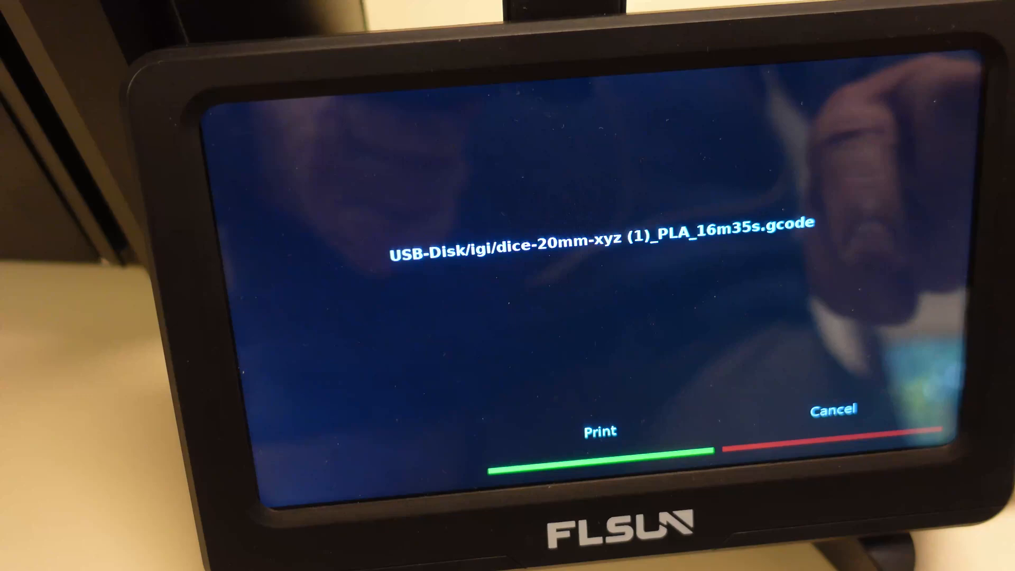
Start printing the 20 mm dice PLA G-code from the USB disk
{"action": "left_click", "coordinate": [599, 431]}
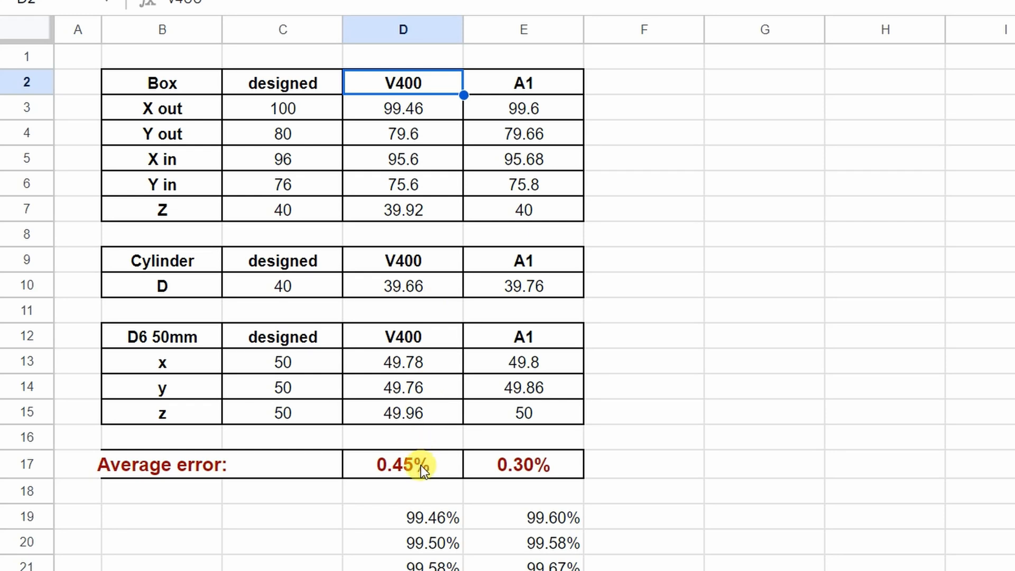
{"action": "left_click", "coordinate": [401, 464]}
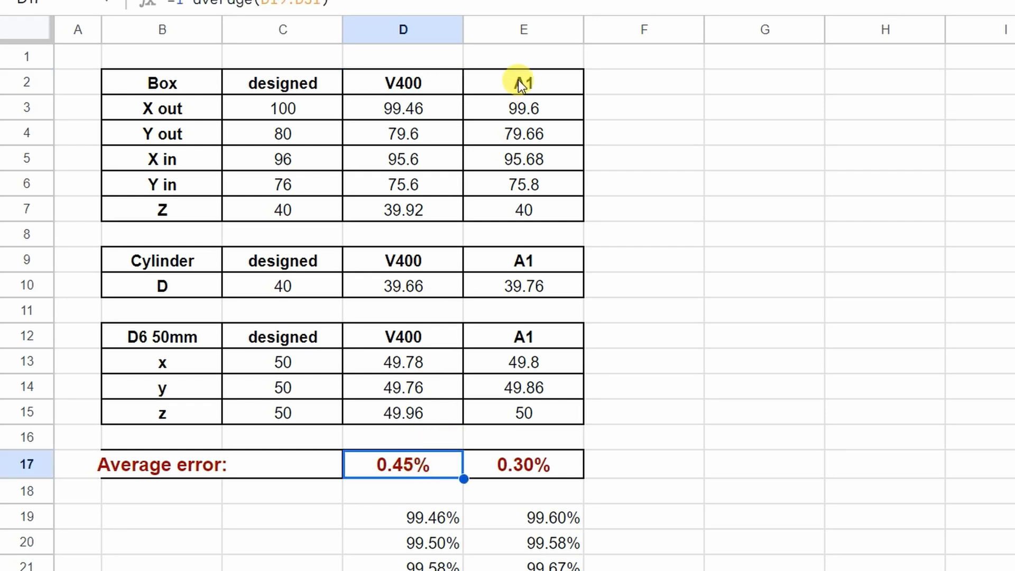
{"action": "left_click", "coordinate": [522, 464]}
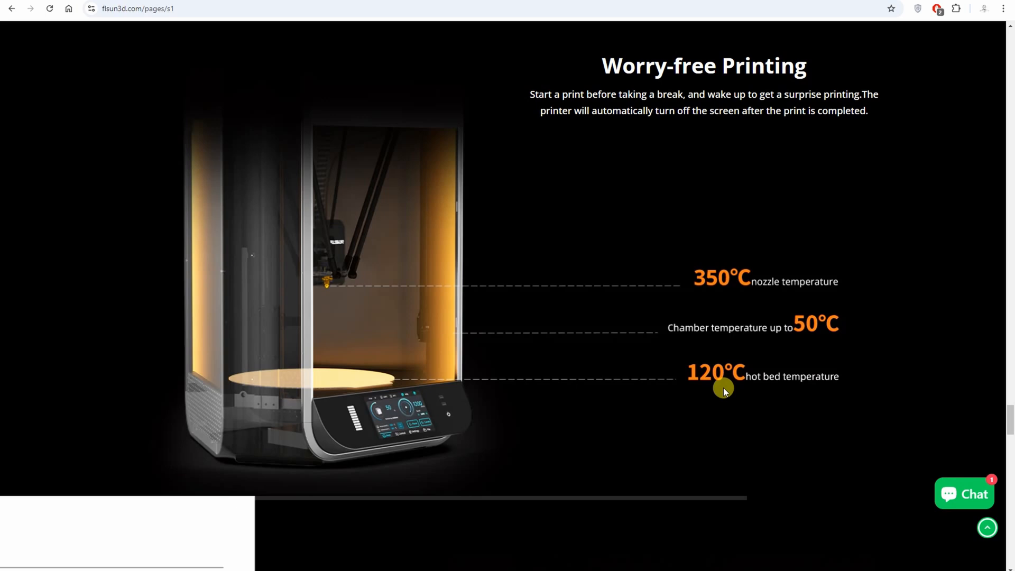
Switch to the Bambu Lab PPS-CF filament tab priced €143,00 EUR
{"action": "left_click", "coordinate": [78, 10]}
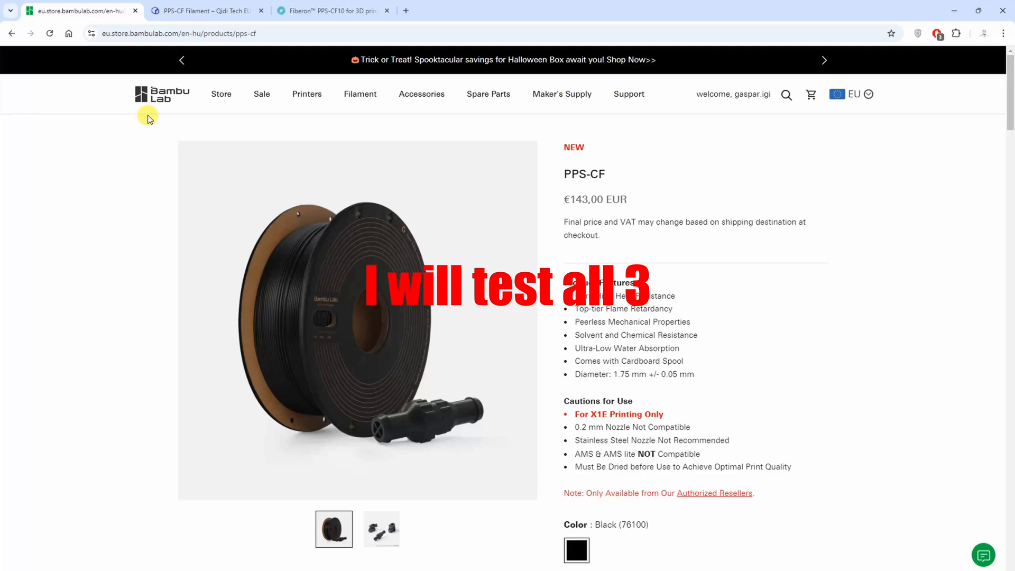
View the QIDI PPS-CF Filament page, then move to the next tab
{"action": "left_click", "coordinate": [204, 11]}
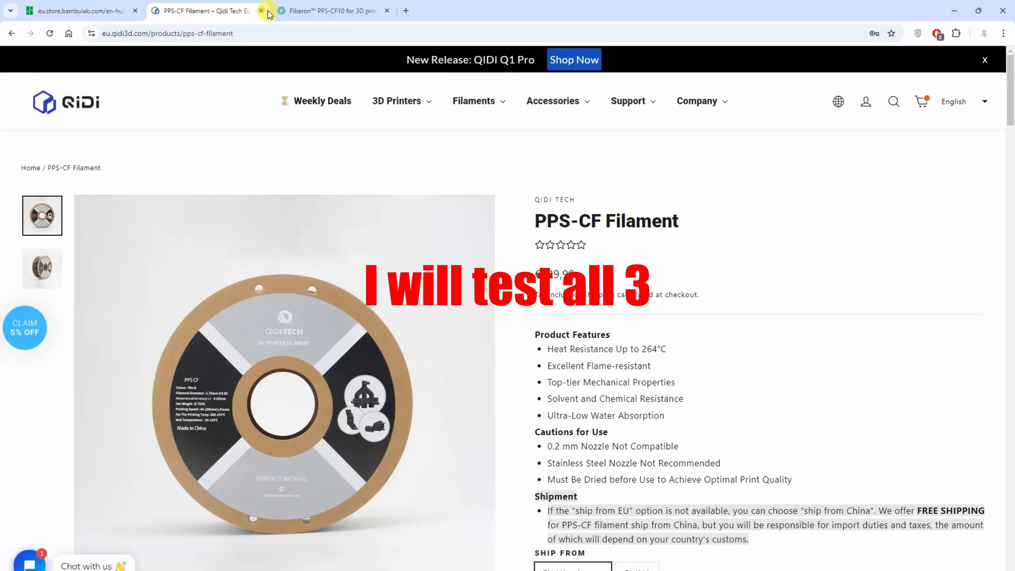
{"action": "left_click", "coordinate": [330, 11]}
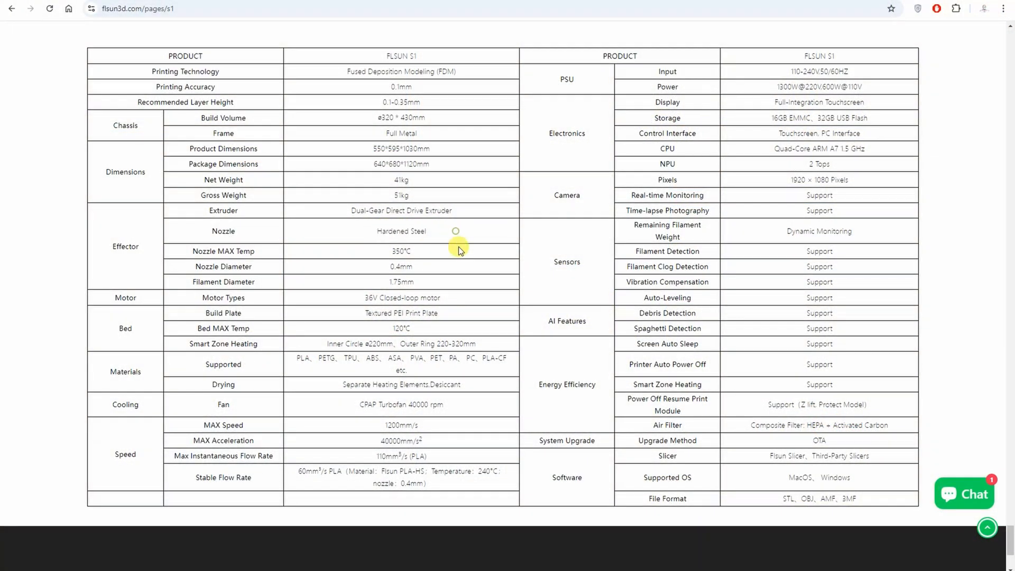
Highlight PLA-CF in the S1 spec table's Supported materials row
{"action": "double_click", "coordinate": [493, 358]}
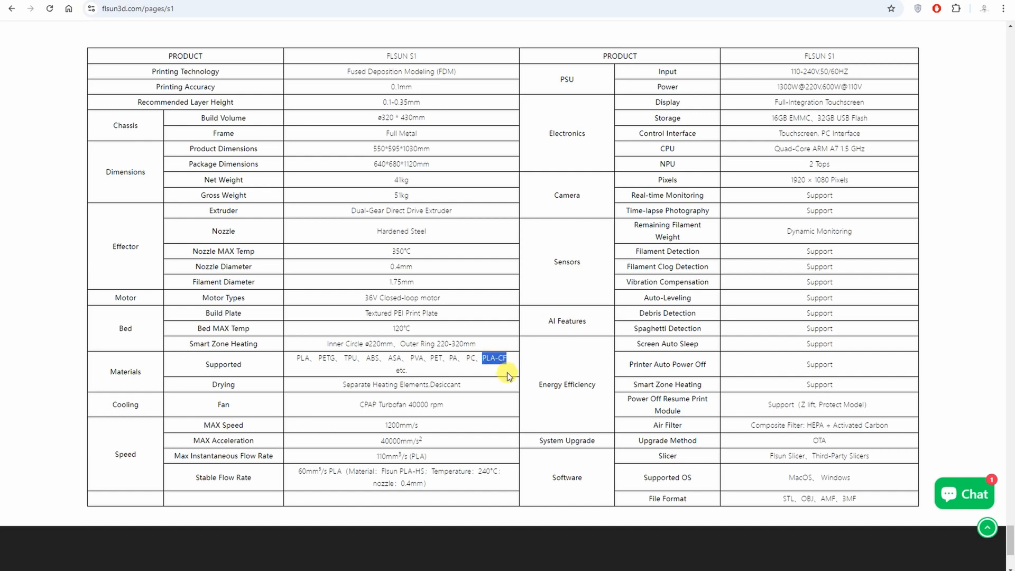